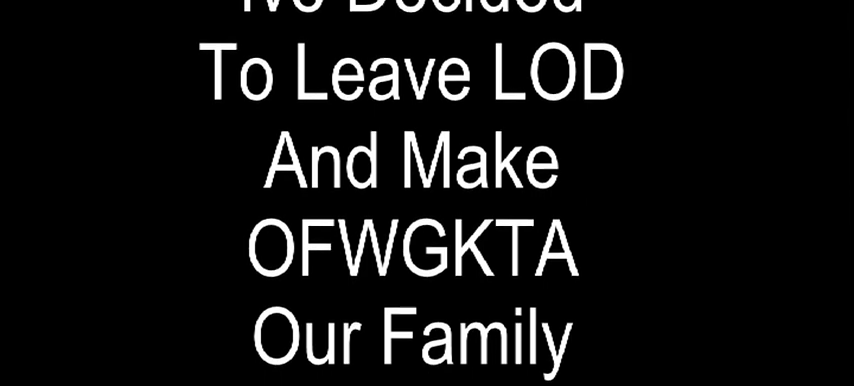
{"action": "scroll", "scroll_direction": "up", "scroll_amount": 3}
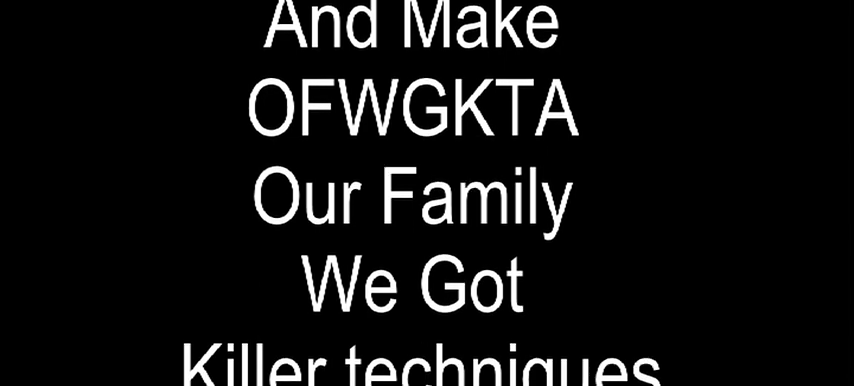
{"action": "scroll", "scroll_direction": "down", "scroll_amount": 3}
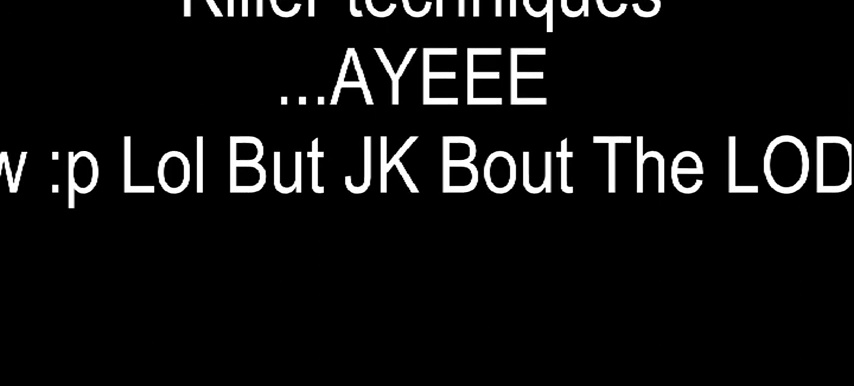
{"action": "scroll", "scroll_direction": "up", "scroll_amount": 3}
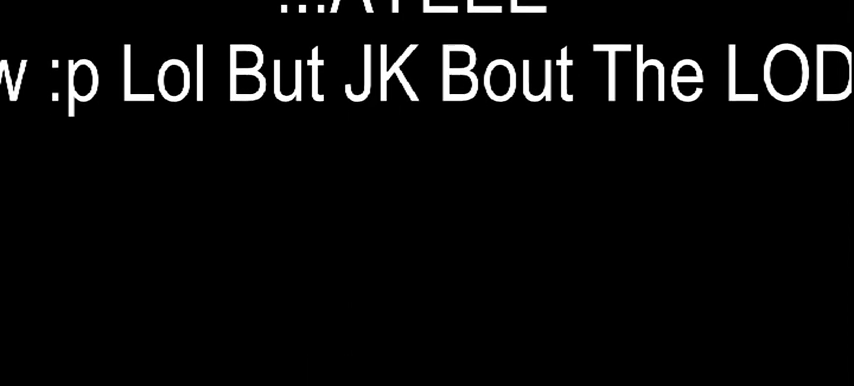
{"action": "scroll", "scroll_direction": "up", "scroll_amount": 3}
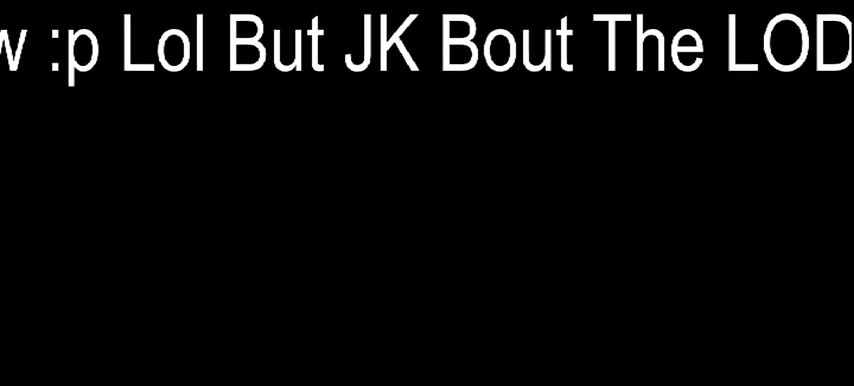